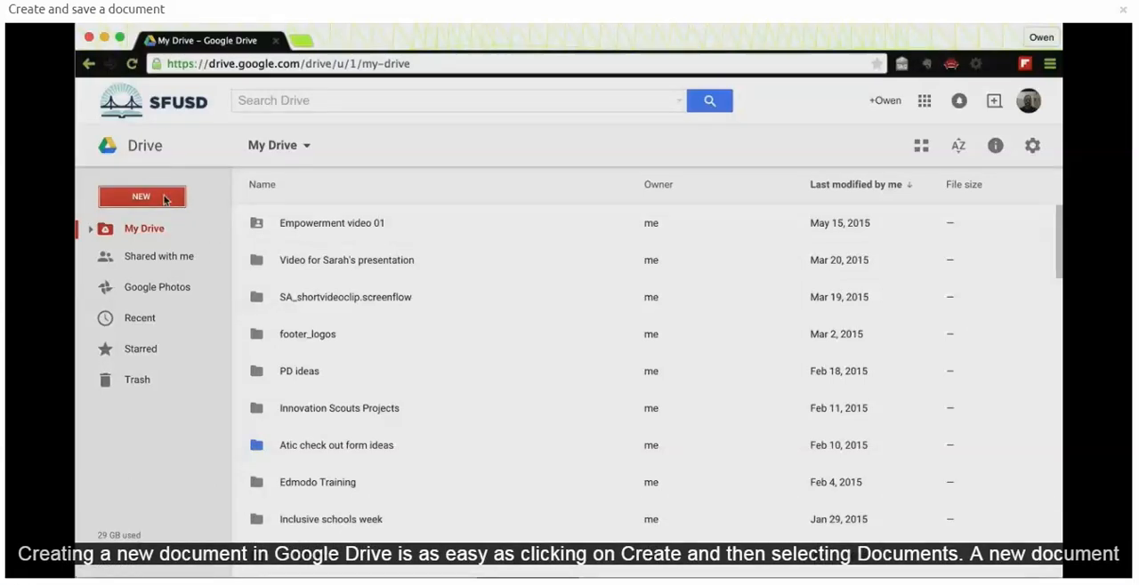
Step: Create a new blank Google Docs document from Drive's New menu
click(141, 197)
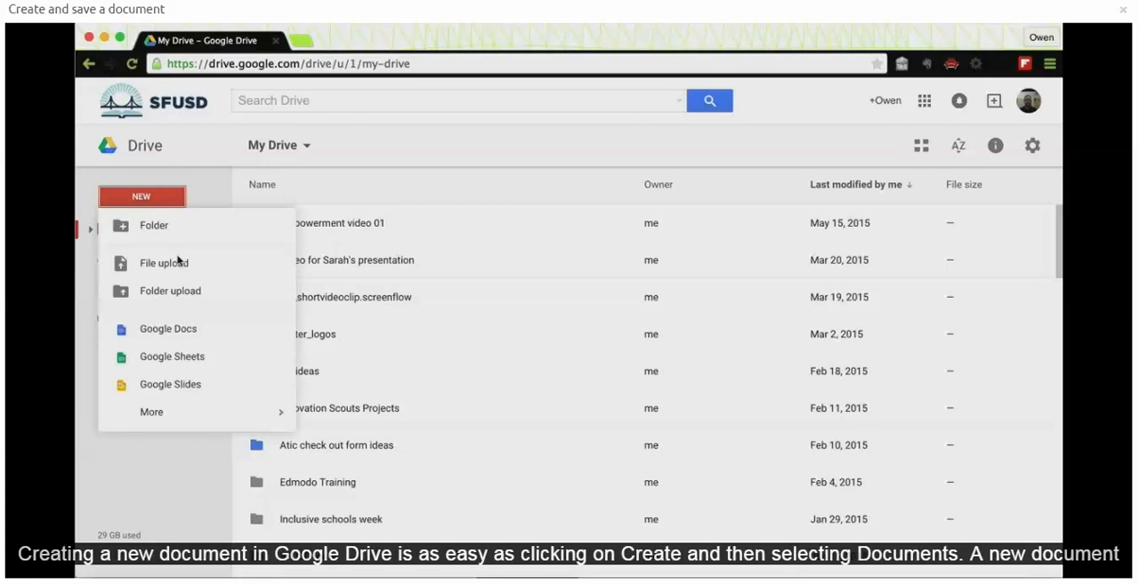
click(168, 328)
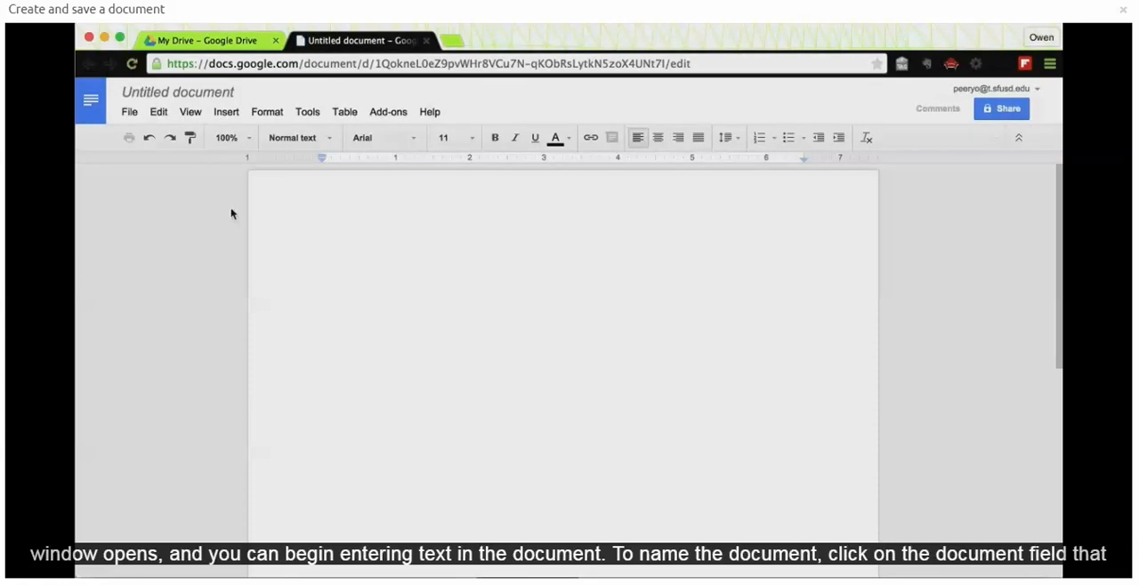
click(177, 91)
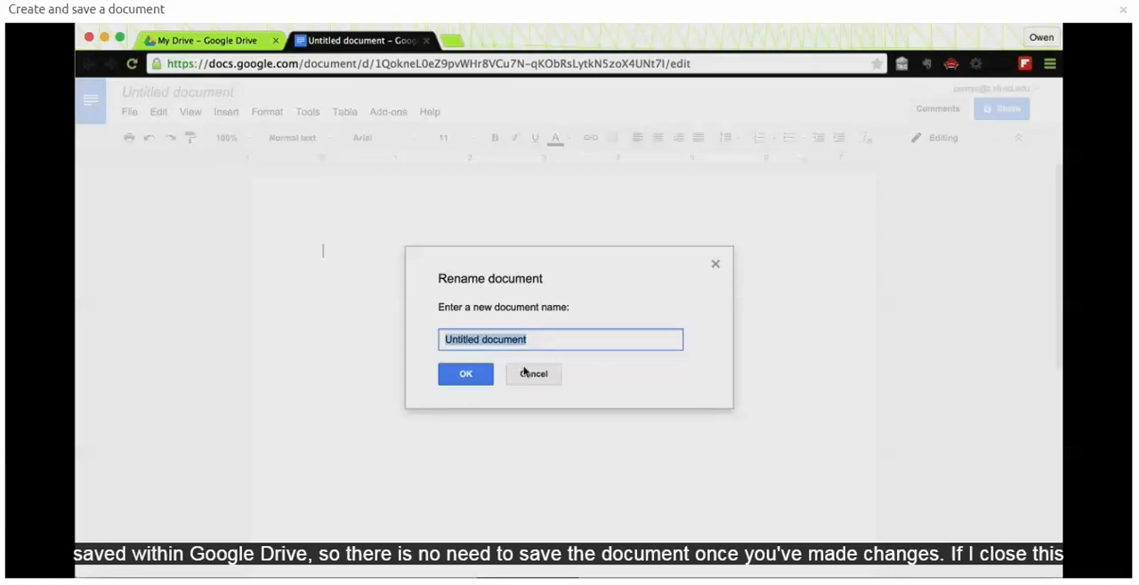
click(533, 374)
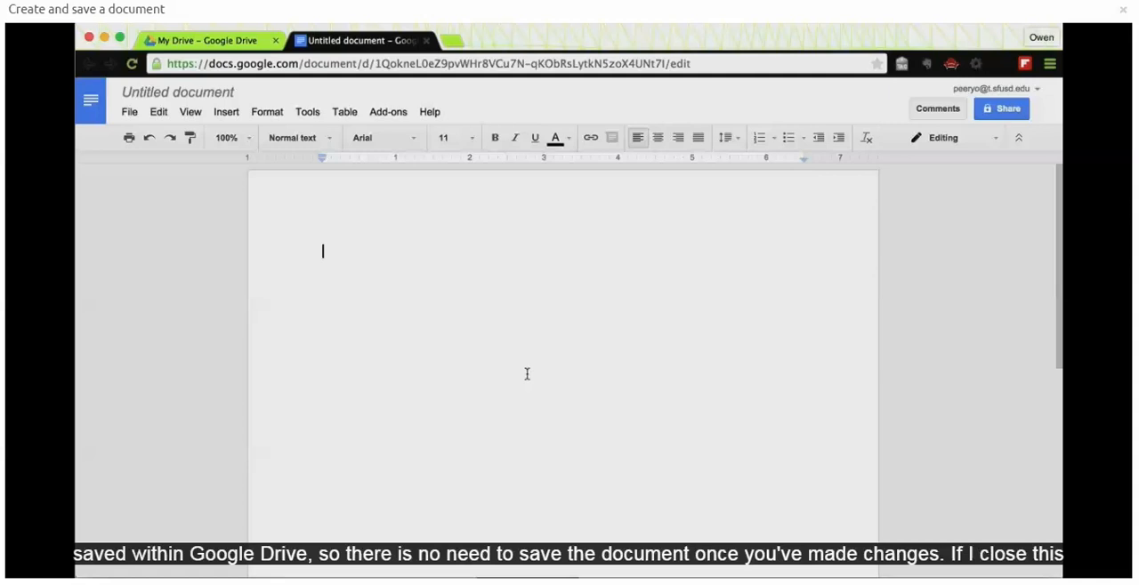
Step: Type 'Frequently Asked Questions- Google Docs' as the heading and rename the document to match
text(Frequently Asked Questions- Google Docs)
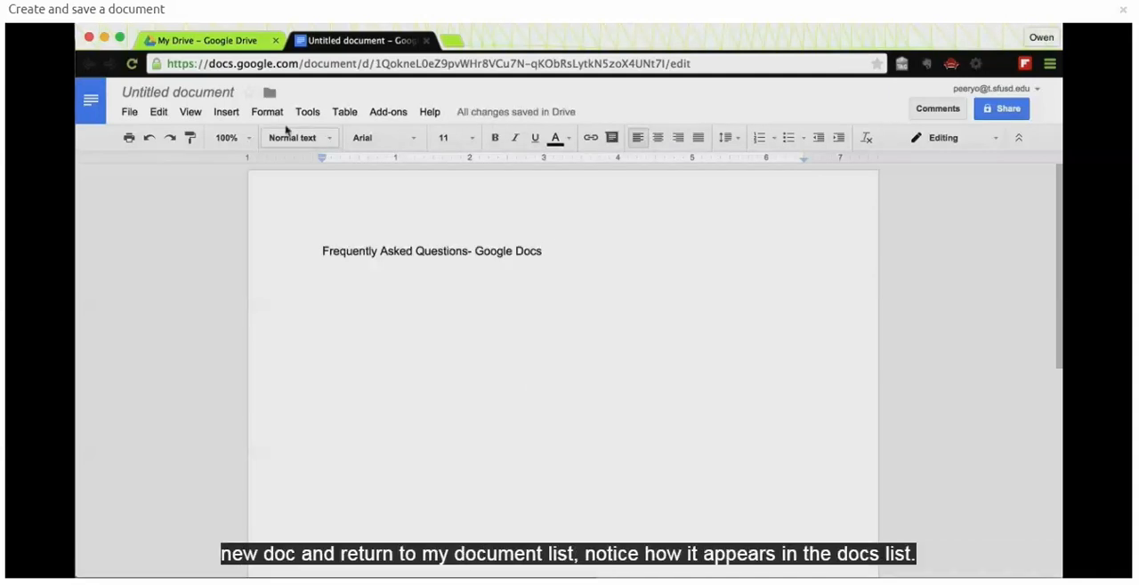
click(178, 92)
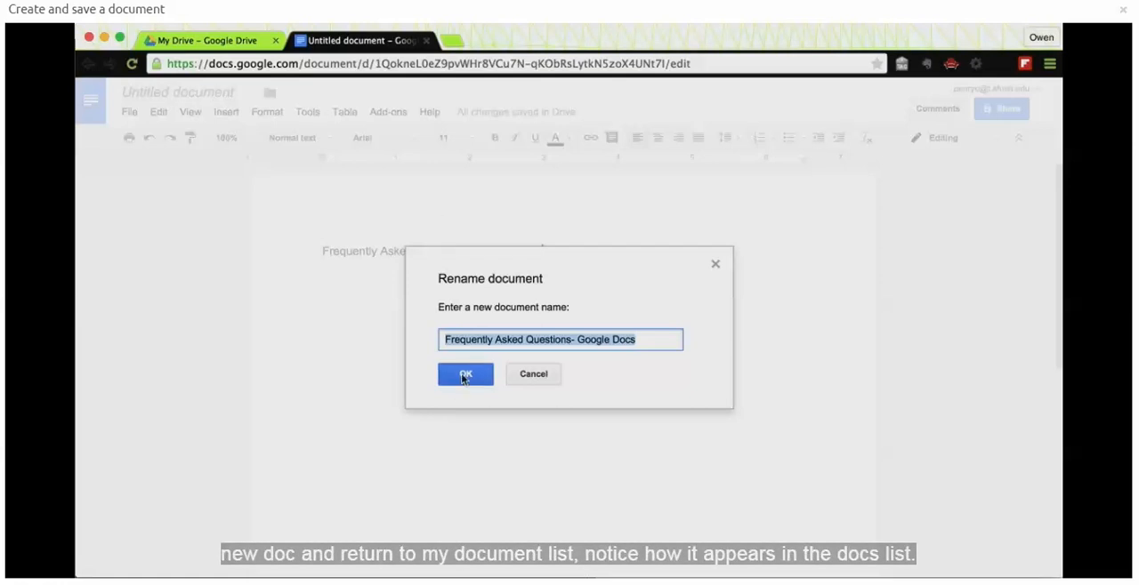
click(465, 374)
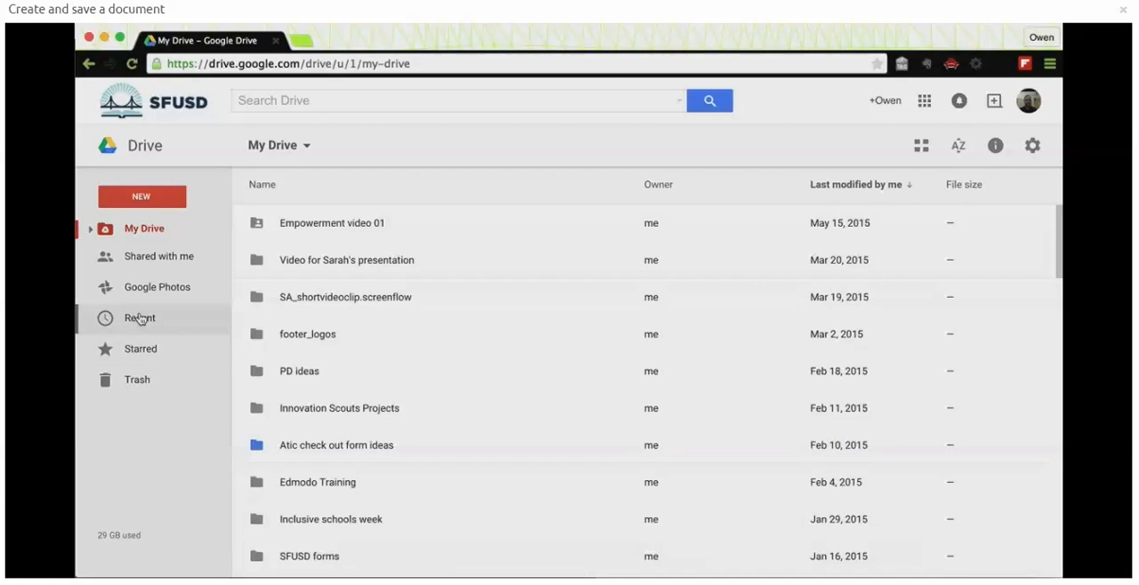
click(140, 317)
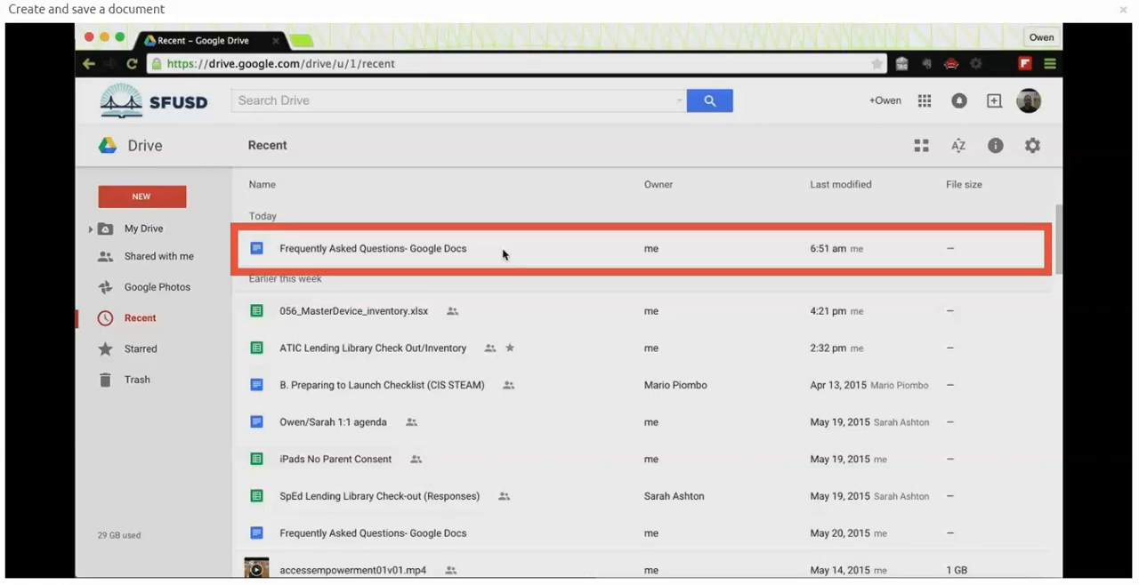
click(143, 228)
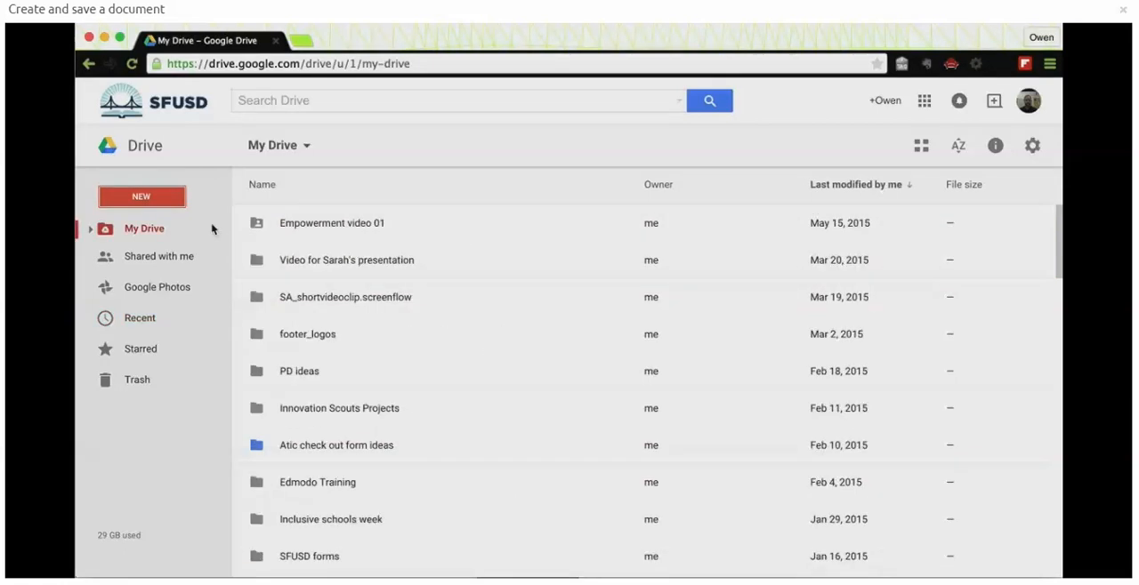